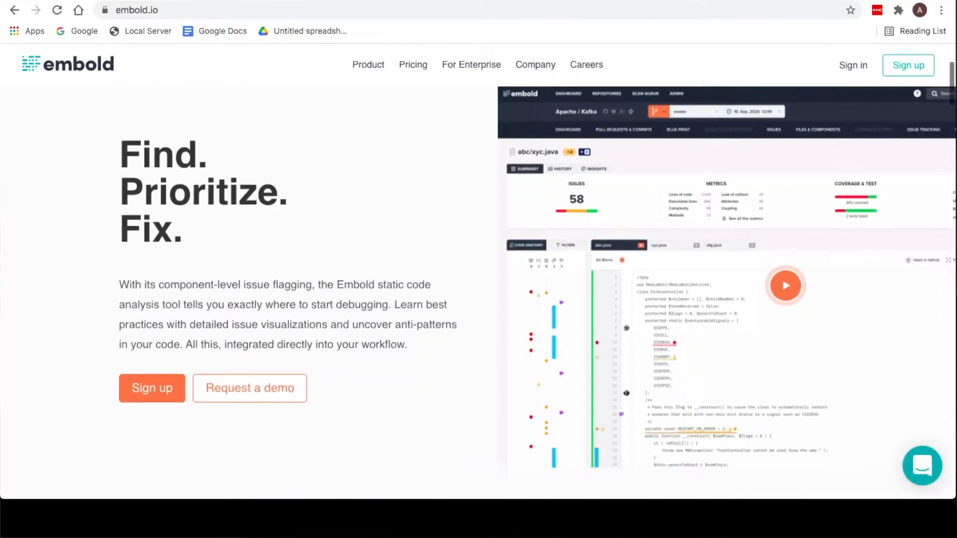
Step: Browse Embold's plans and pricing page
scroll(down, 3)
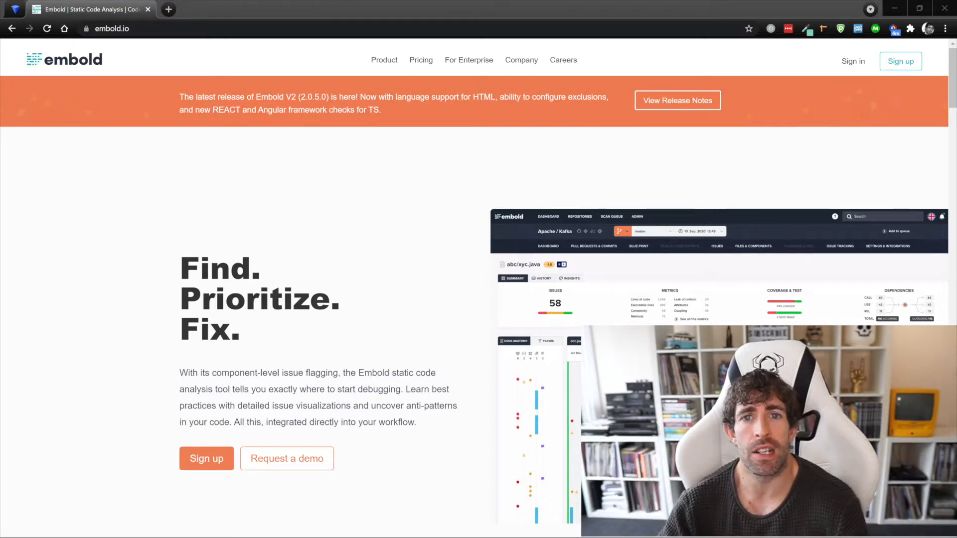
click(421, 60)
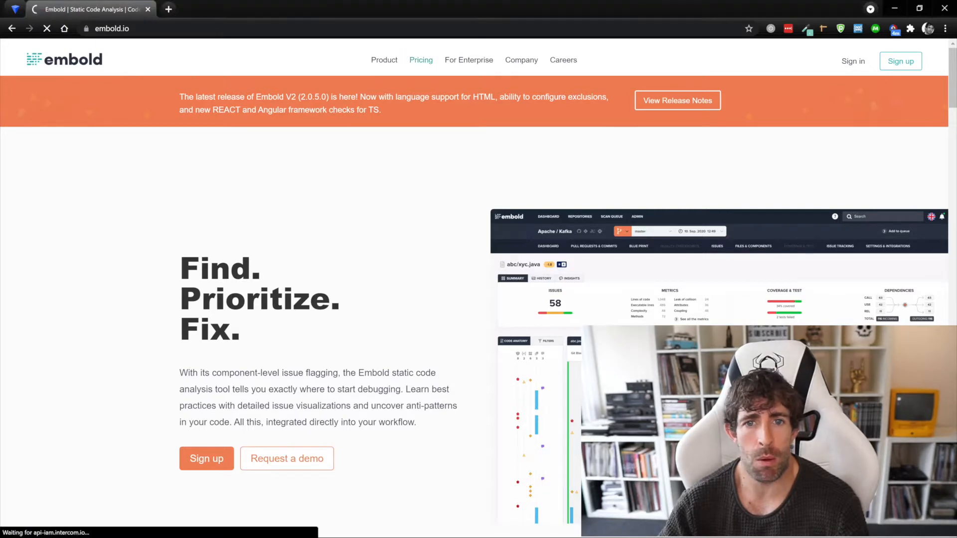
click(420, 60)
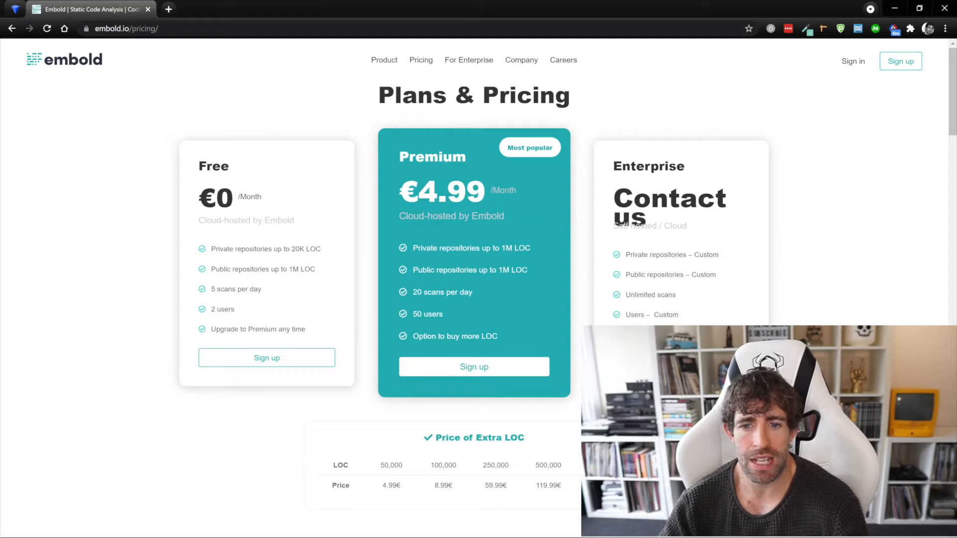
scroll(down, 3)
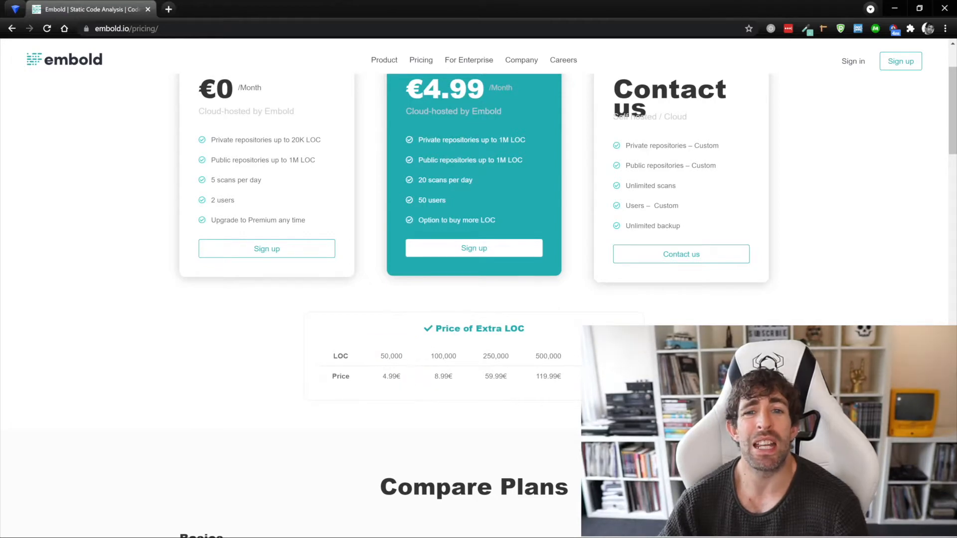
scroll(up, 3)
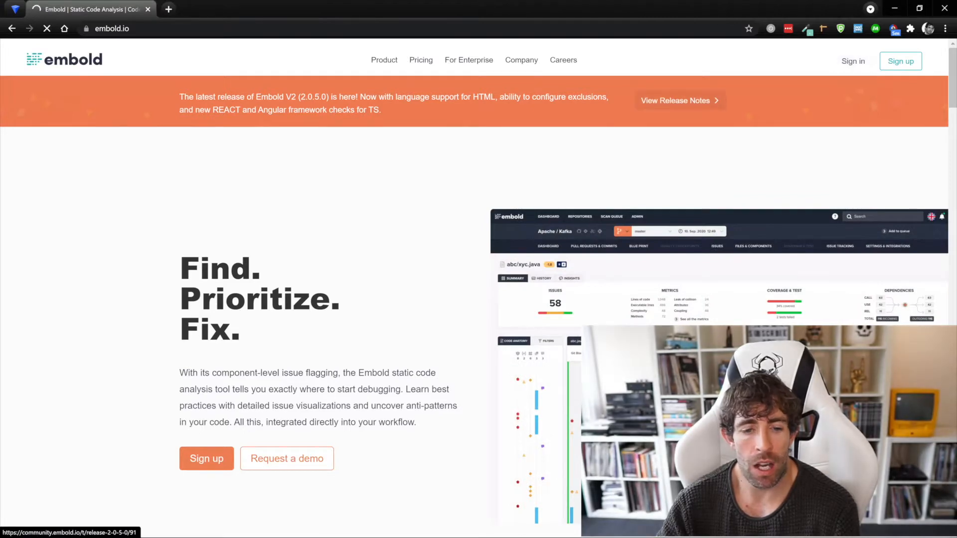
Step: Sign in to Embold V2 with GitHub, accept the terms, and install on all repositories
click(853, 60)
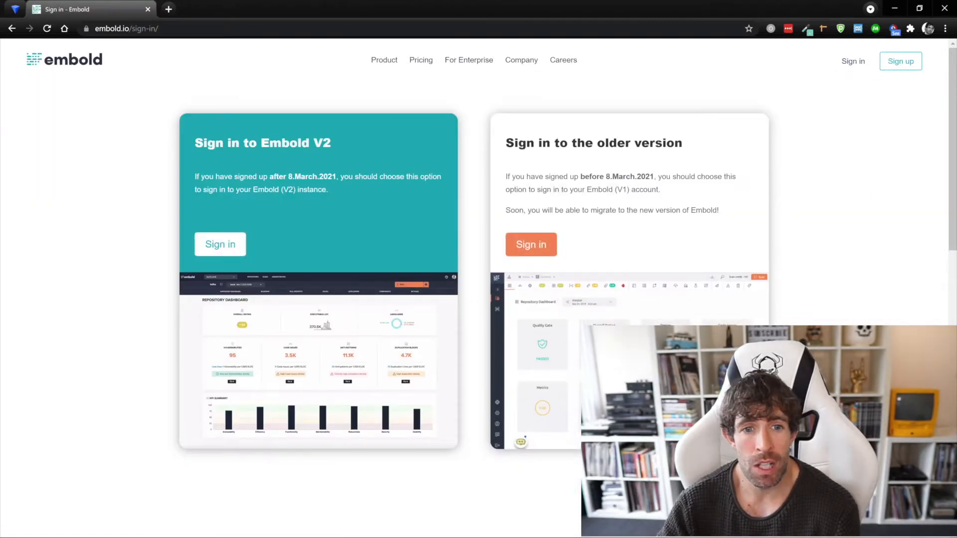
click(220, 244)
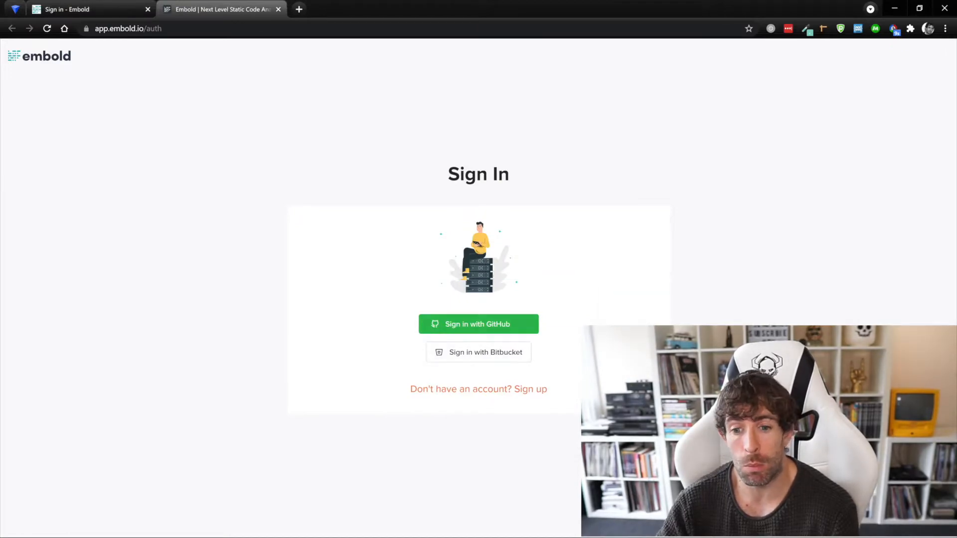
click(479, 324)
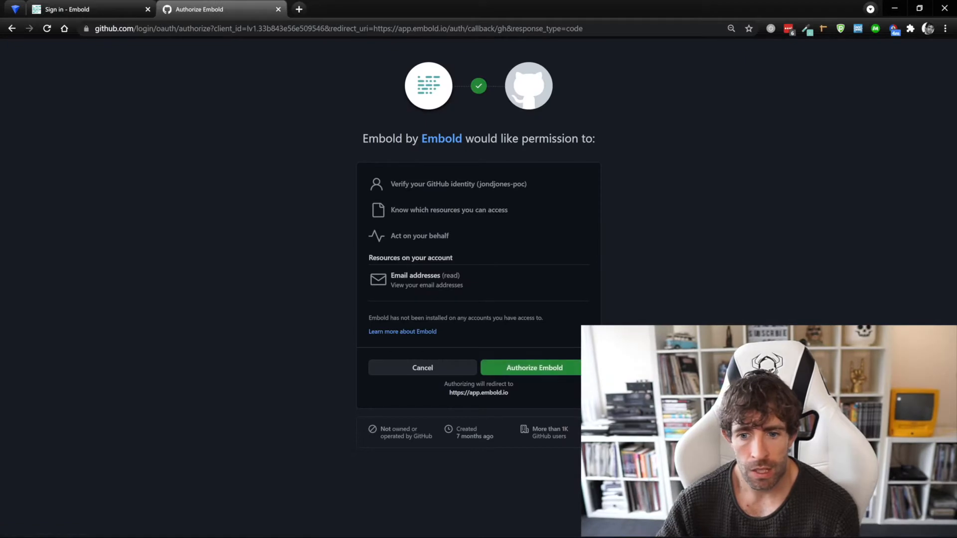
click(533, 367)
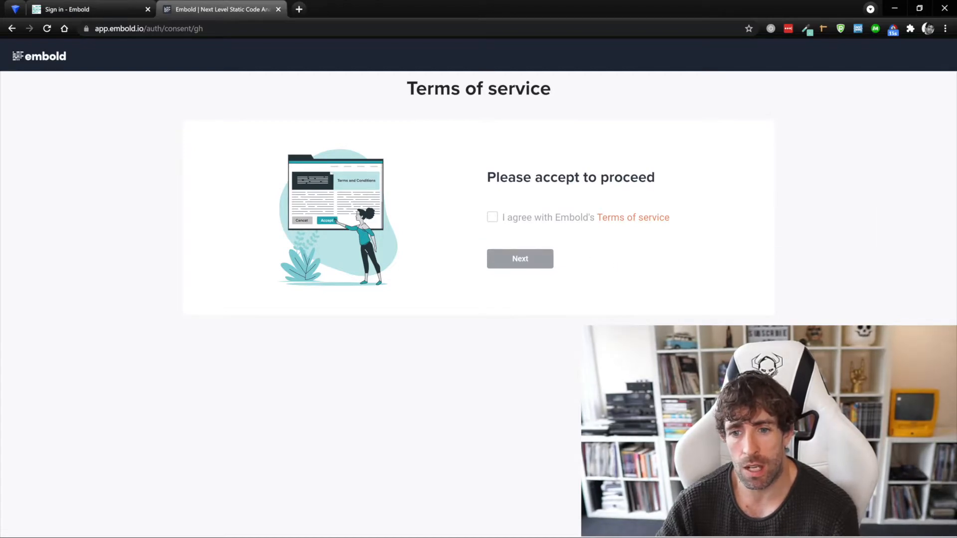
click(492, 218)
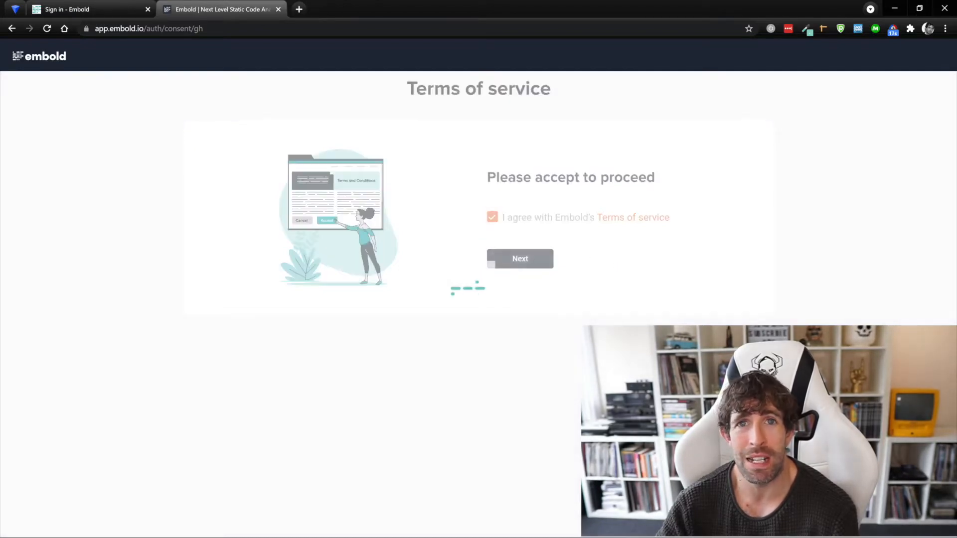
click(520, 259)
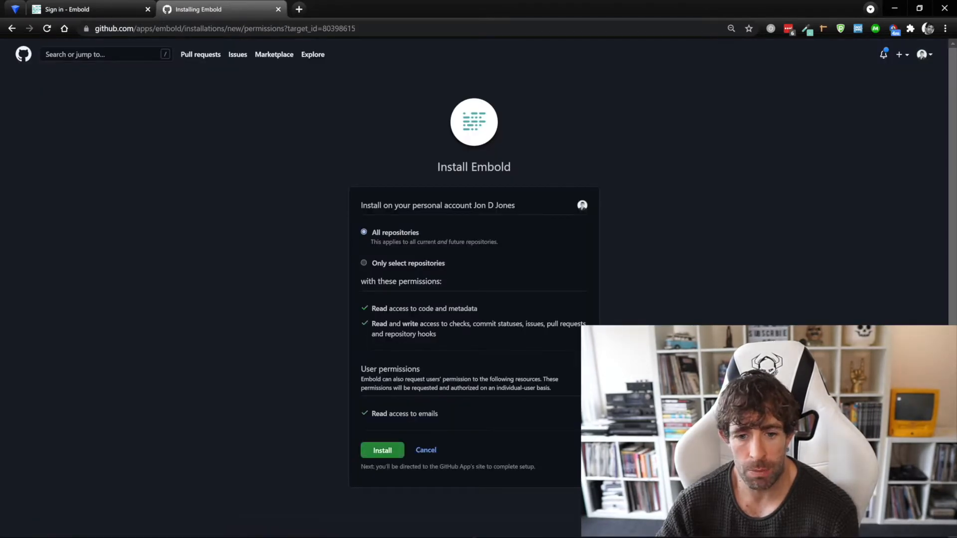
click(382, 450)
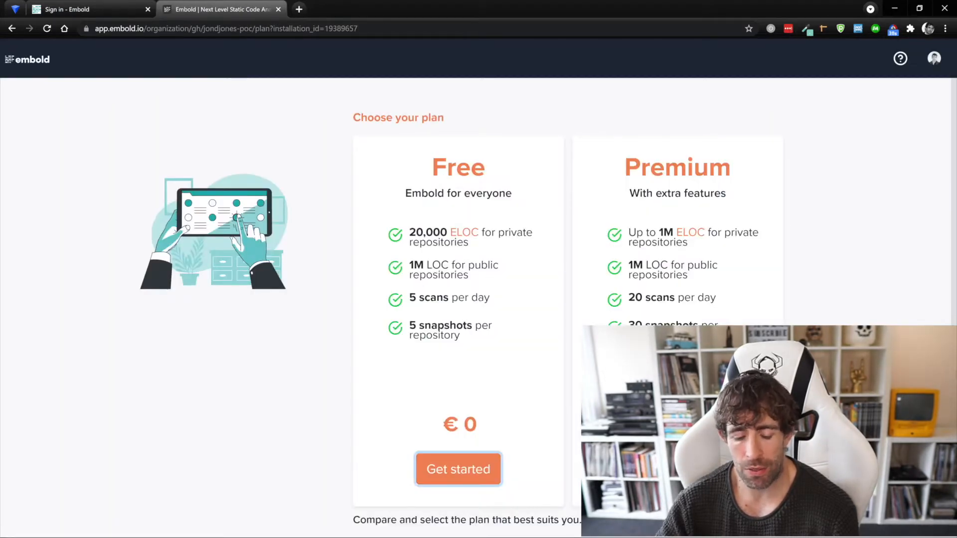
Step: Choose the Free plan and tick zaius-poc in the jondjones-poc repository list
click(458, 469)
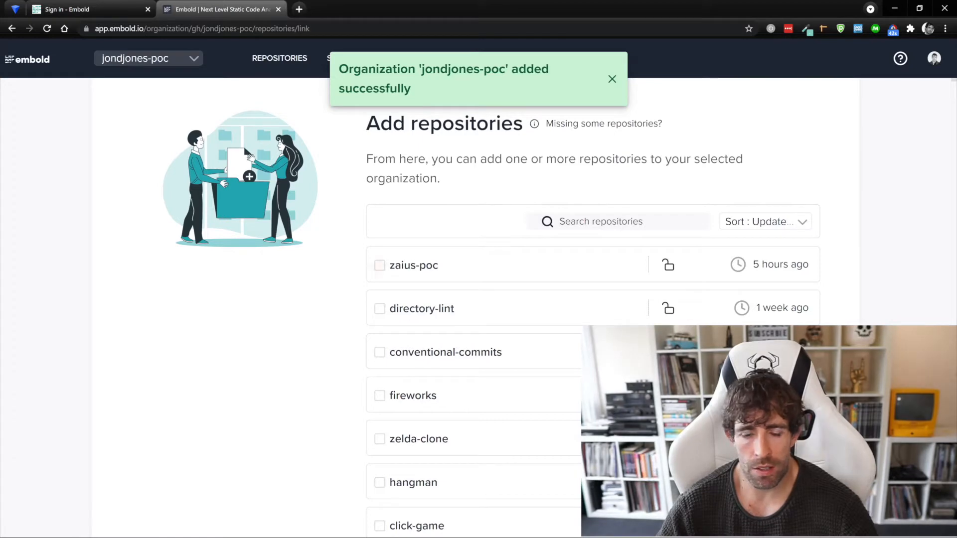
click(379, 266)
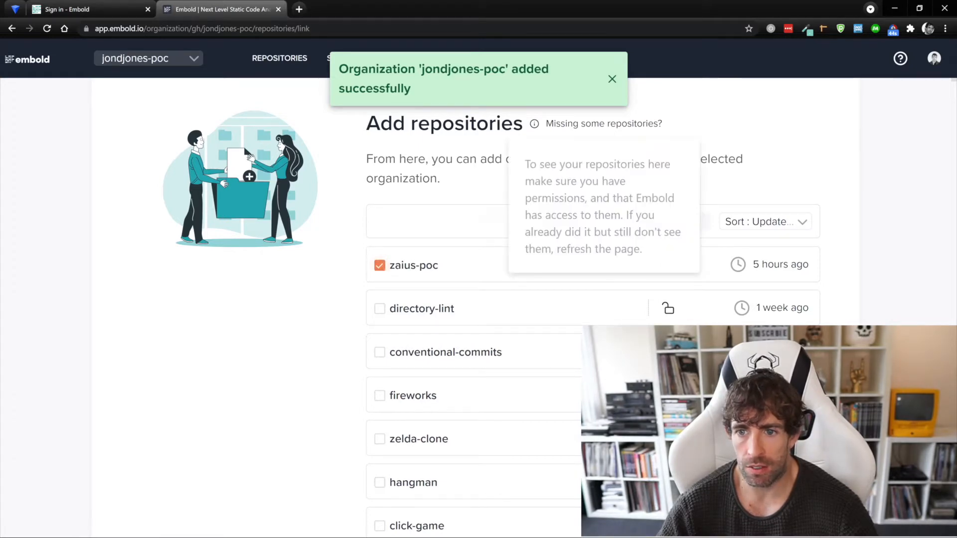
scroll(down, 3)
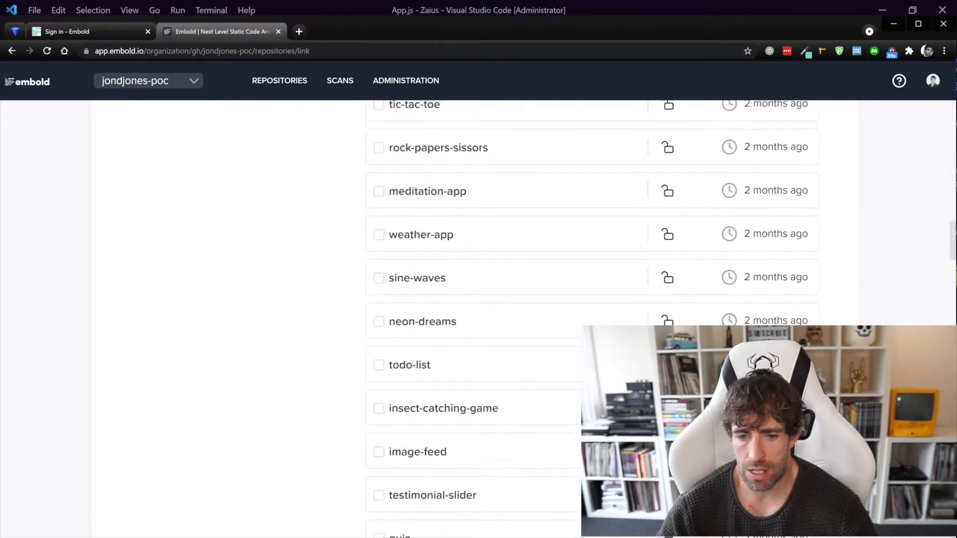
scroll(down, 3)
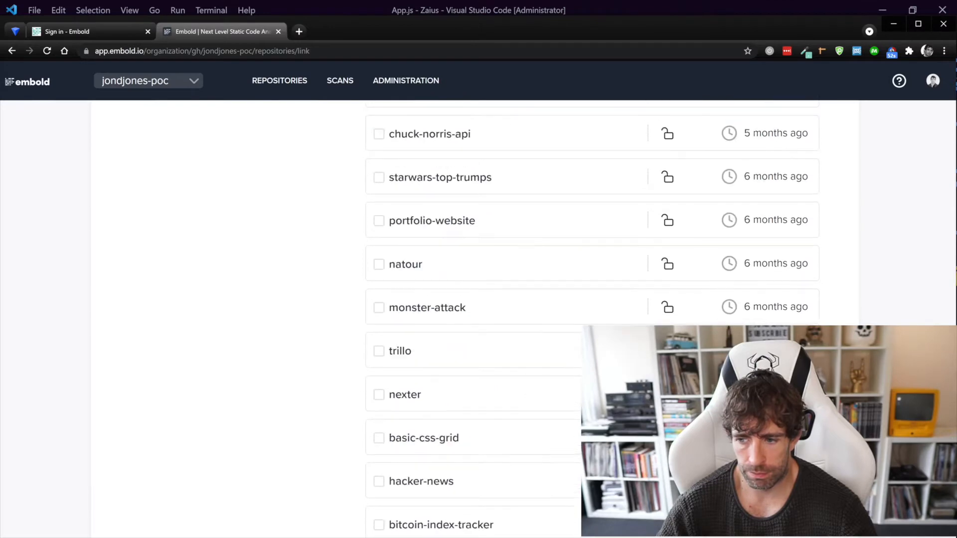
scroll(down, 3)
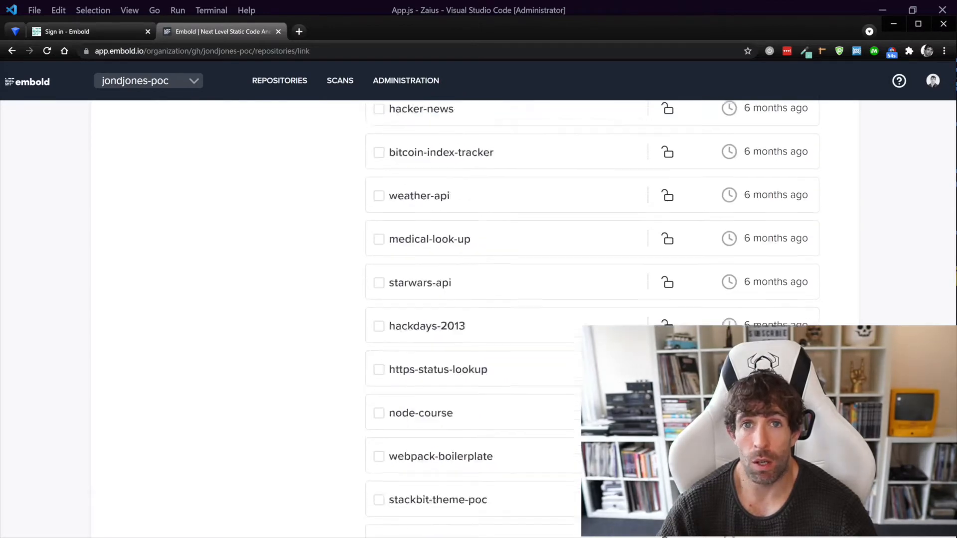
scroll(down, 3)
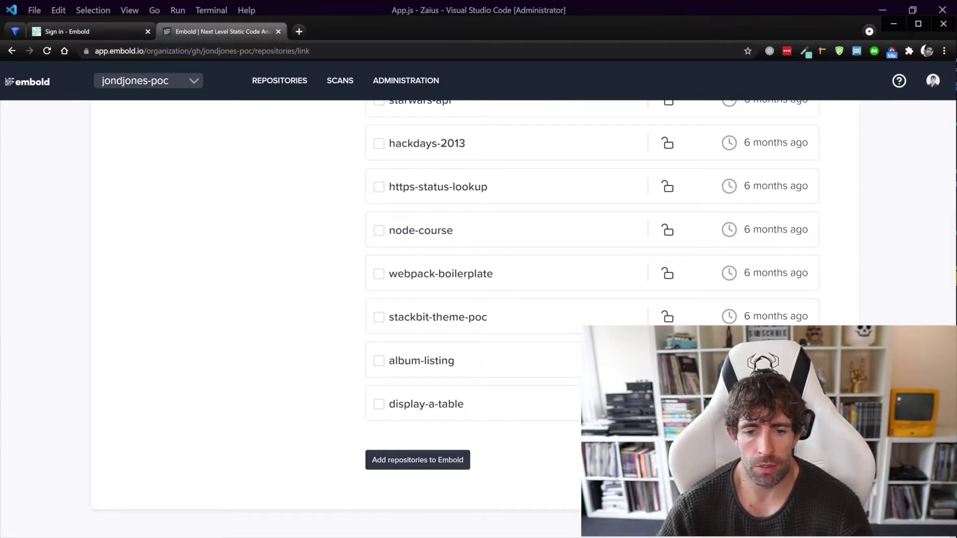
Step: Add zaius-poc to Embold and let the scan finish with a 4.92 rating
click(417, 460)
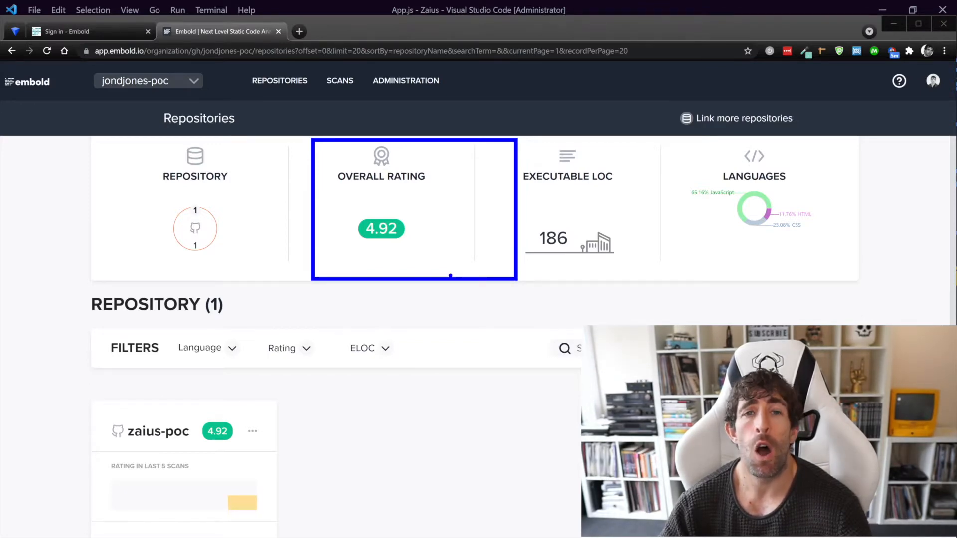
click(381, 229)
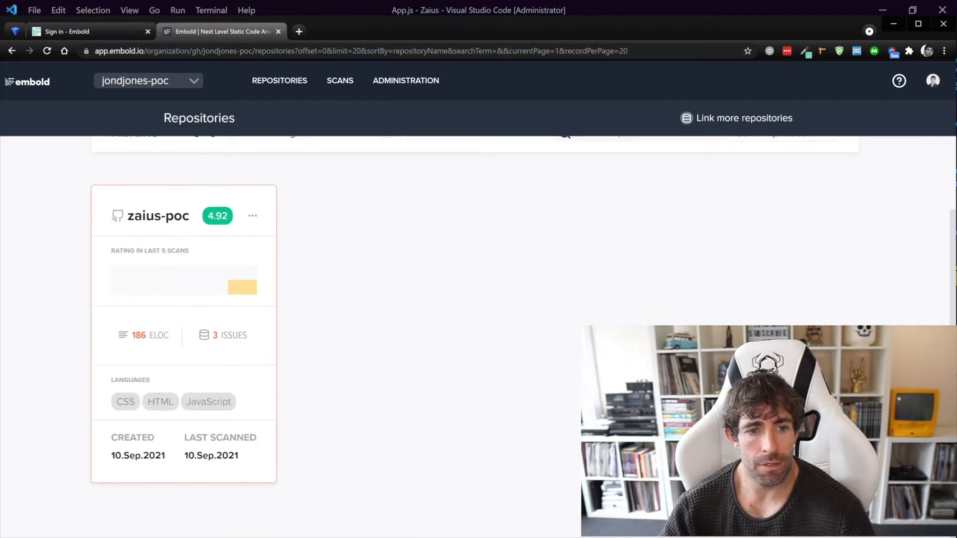
Step: Open zaius-poc's Repository Dashboard and review its ratings, issues and KPI summary
click(161, 216)
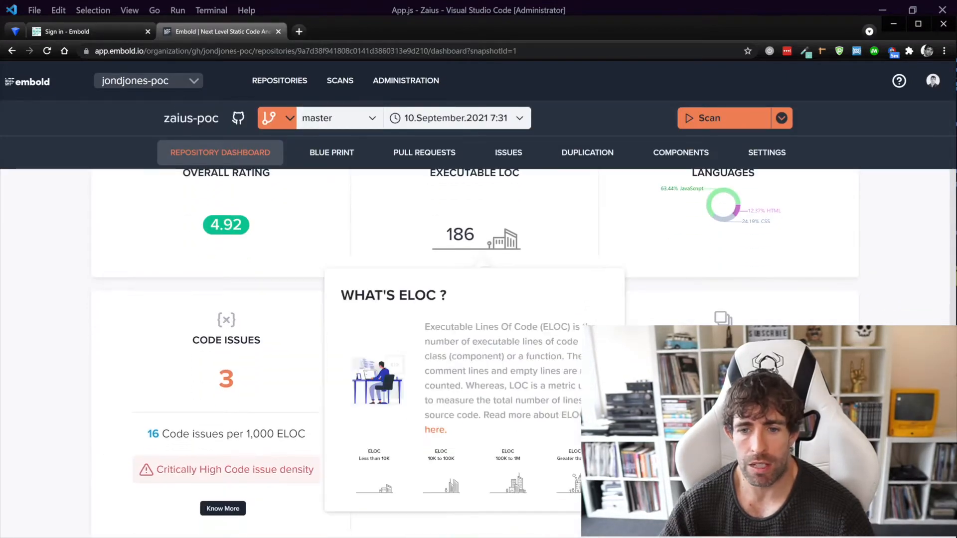
scroll(down, 3)
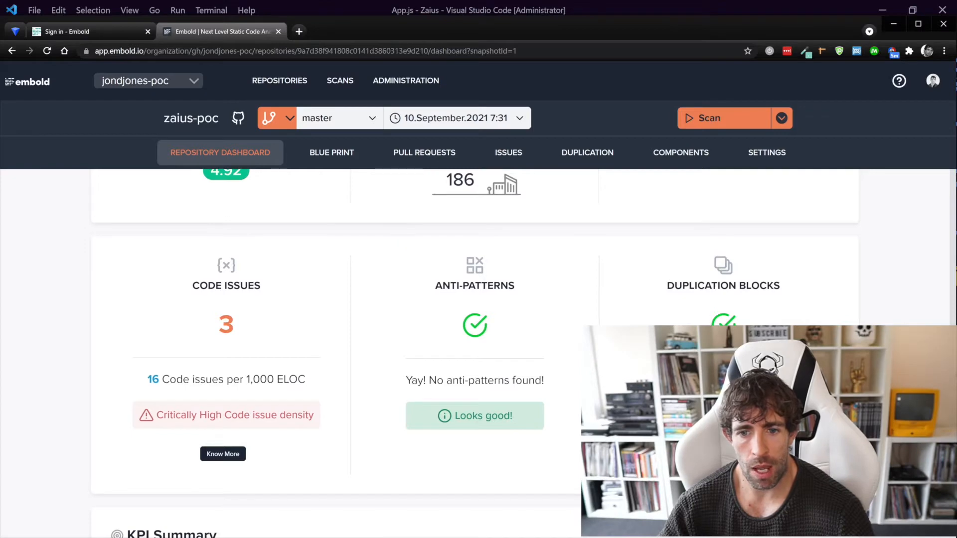
scroll(down, 3)
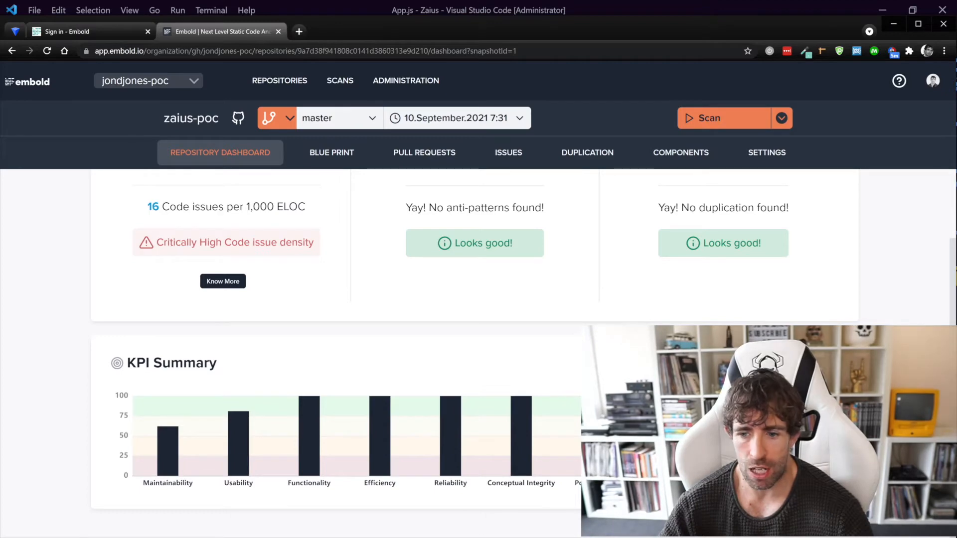
scroll(up, 3)
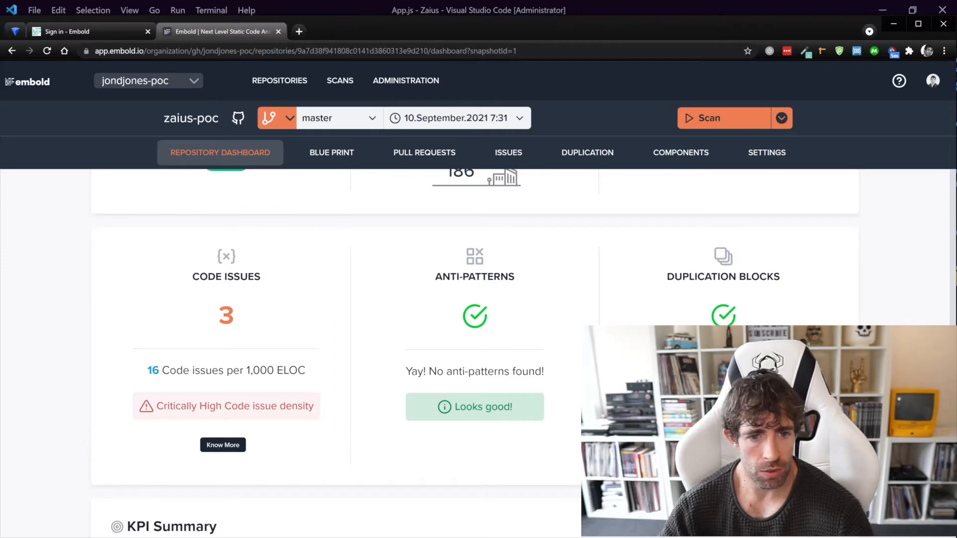
Step: Show the zaius-poc Issues list with its three low-criticality issues, and open the branch dropdown
click(508, 152)
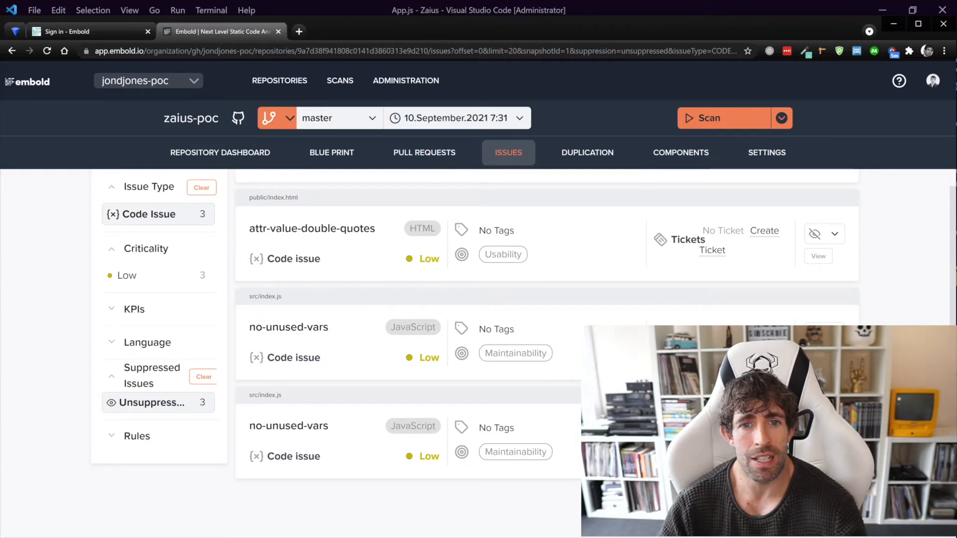
click(337, 118)
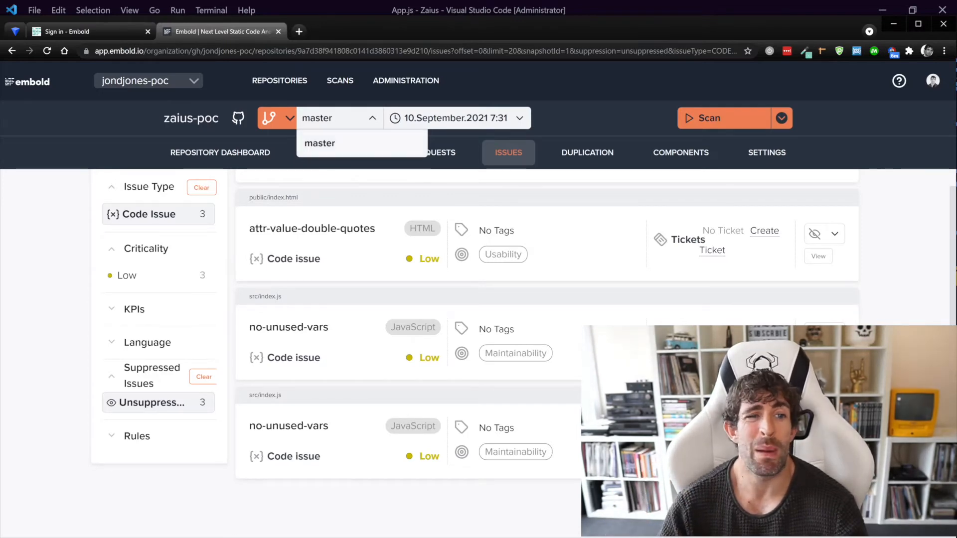
Step: Toggle Embold's branch/tag selector between browsing branches and tags
click(270, 118)
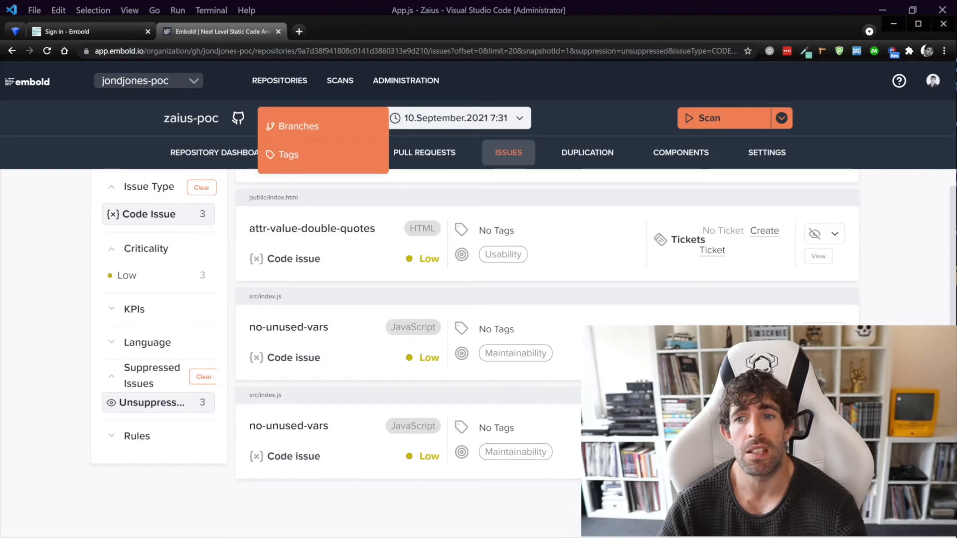
click(292, 126)
text(embold.yaml)
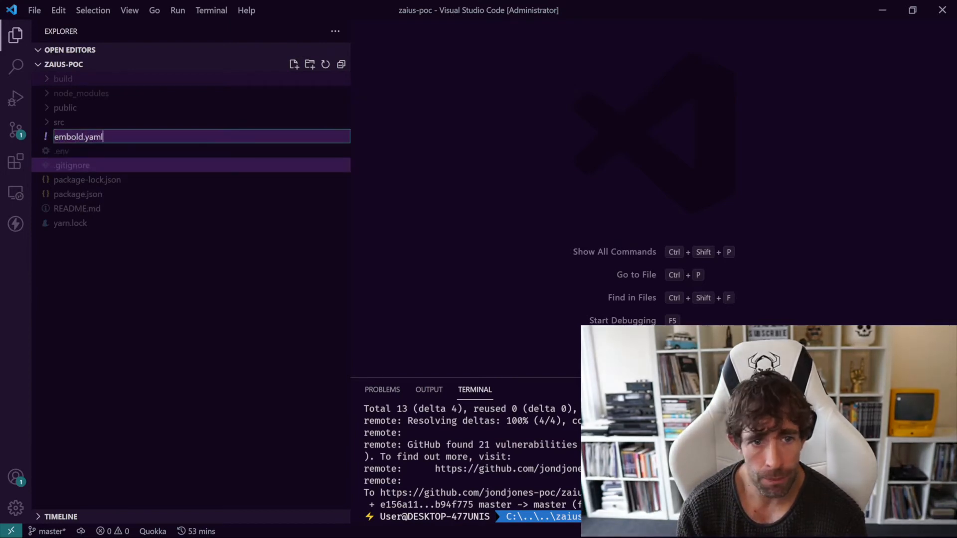
Step: Write version: 1 with source exclusions 'public', 'node_modules', '.git' in embold.yaml and save
text(vers)
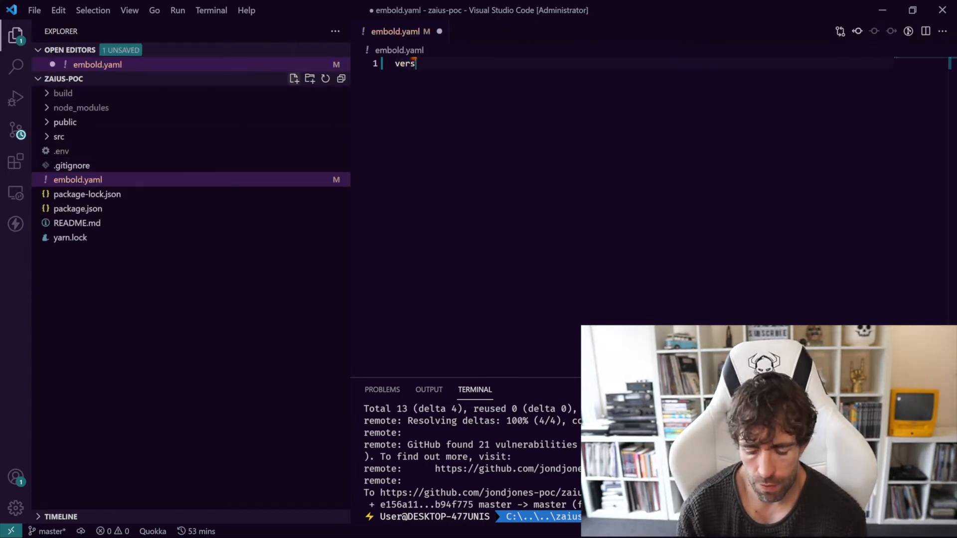
text(ion: 1)
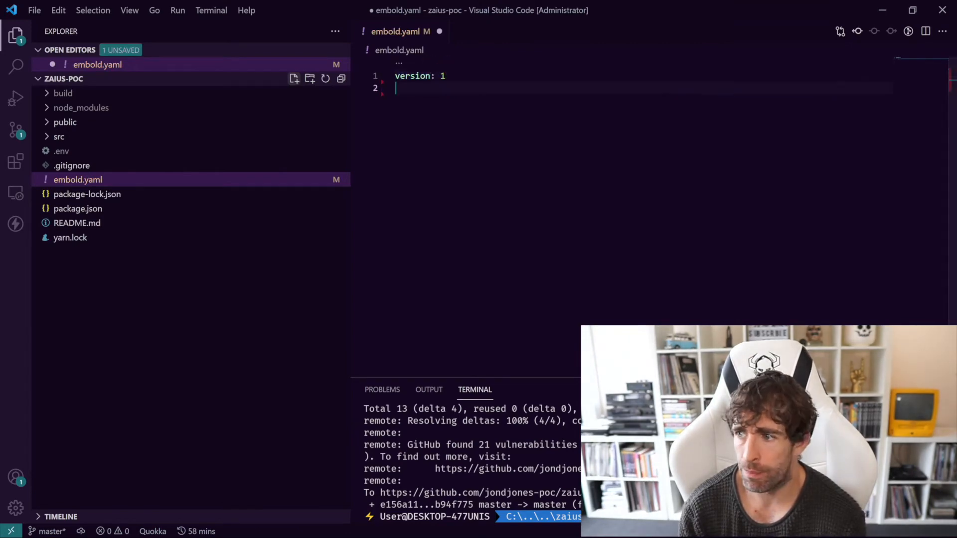
text(sources:)
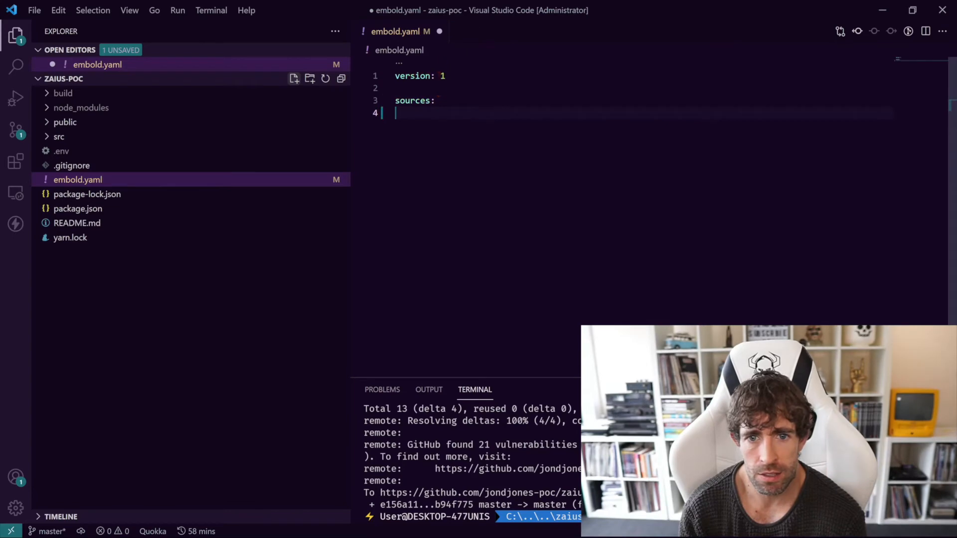
text(exclus)
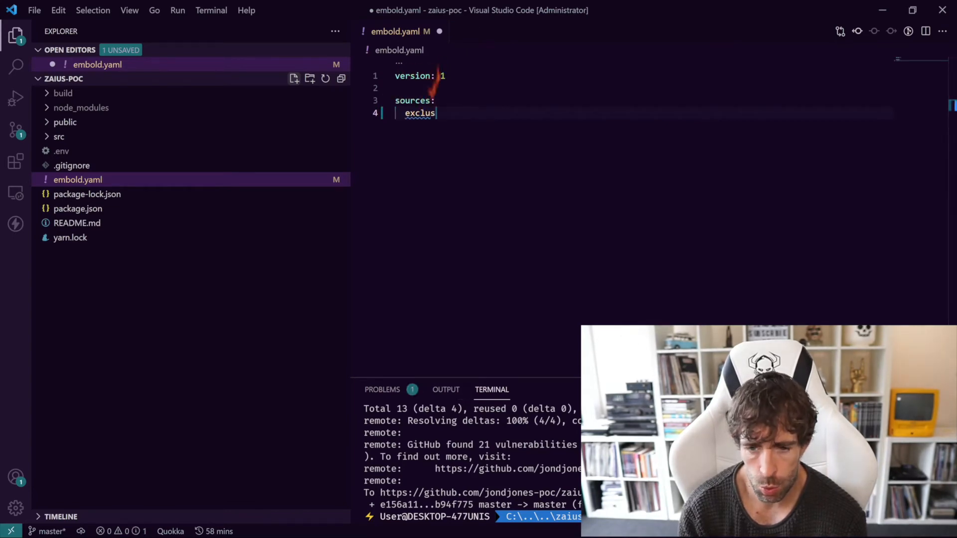
text(ions:)
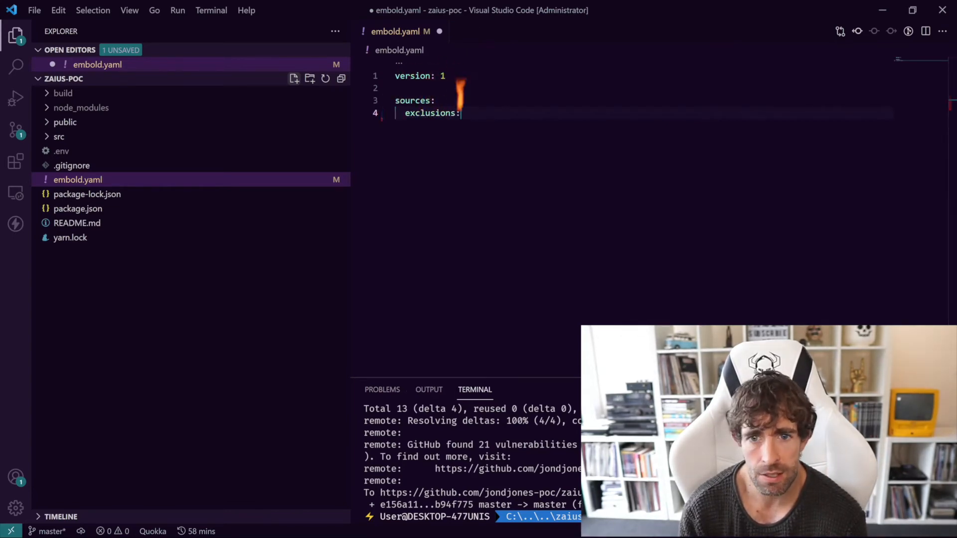
key(Enter)
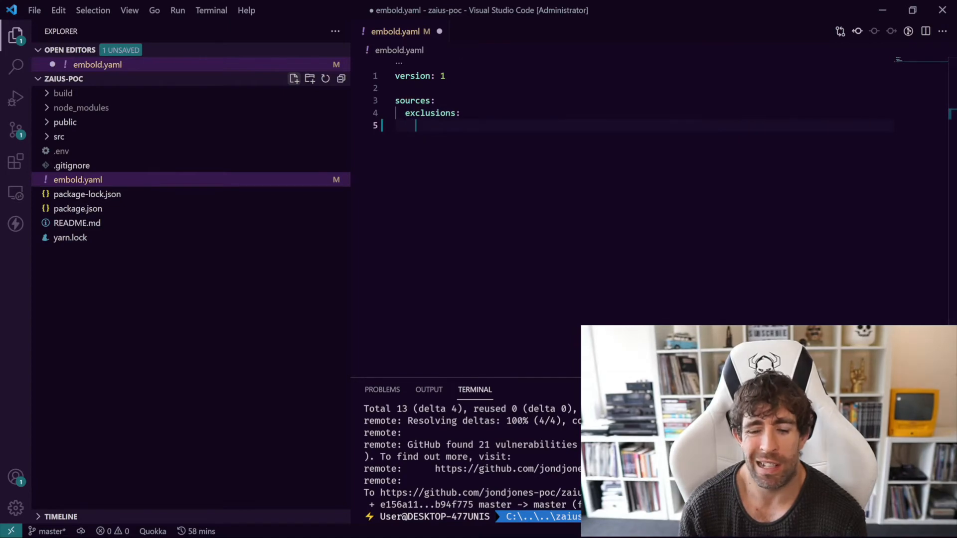
text(- '')
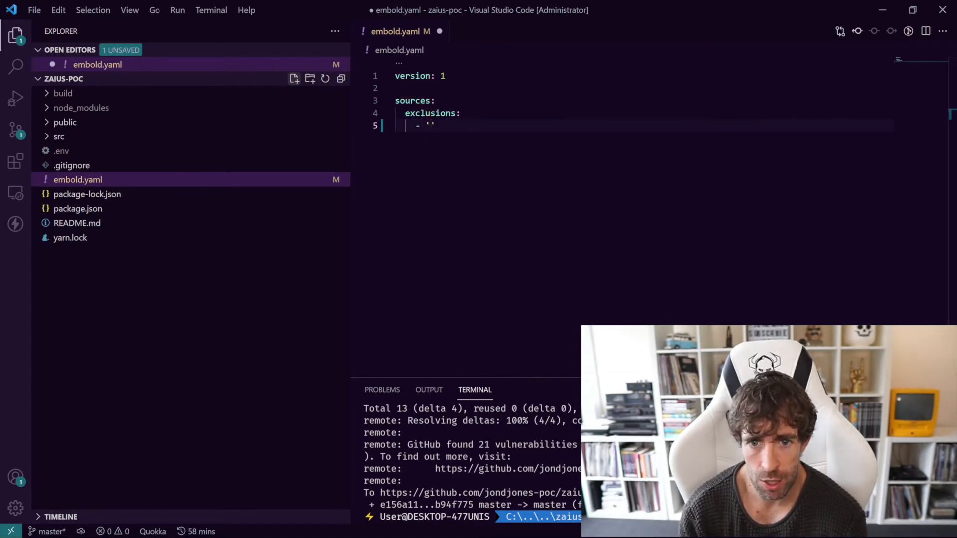
text(public)
text(-)
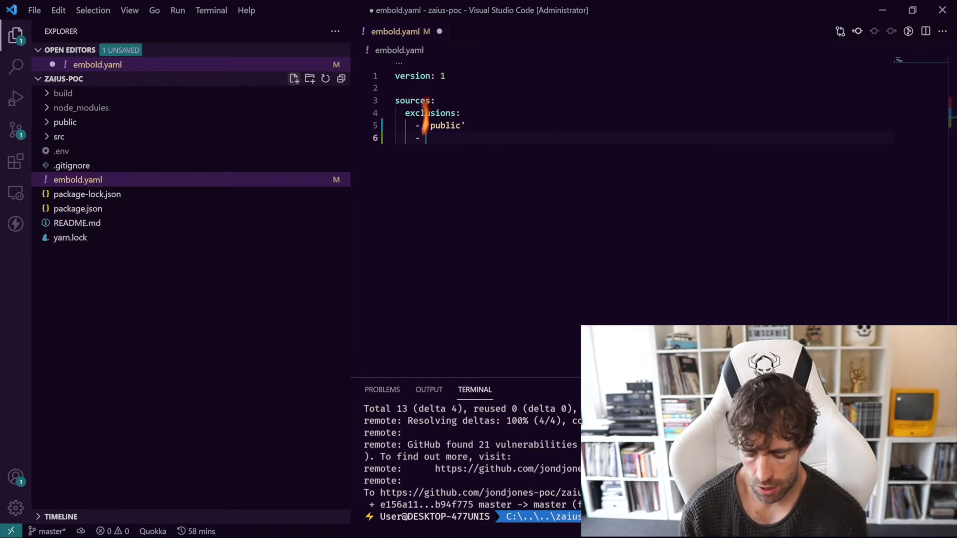
text('node')
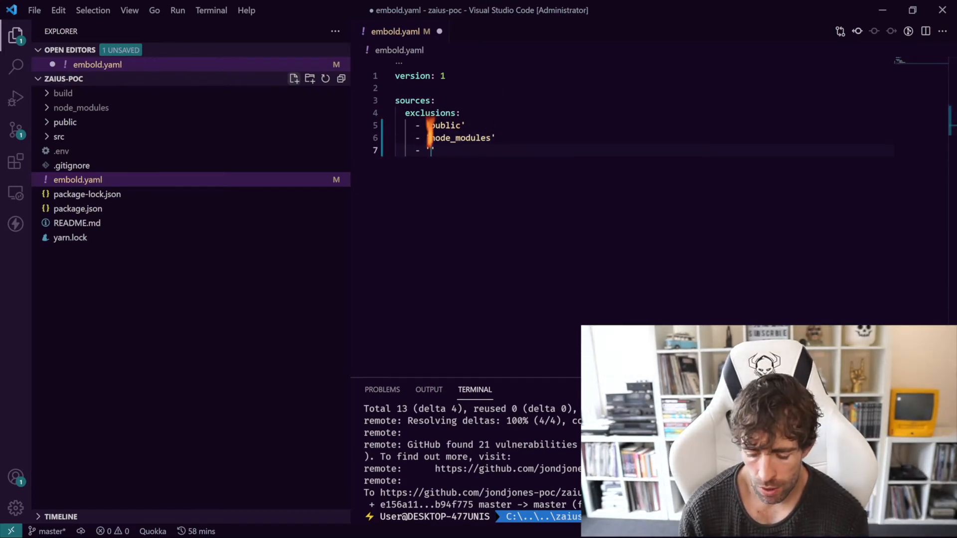
text(.git)
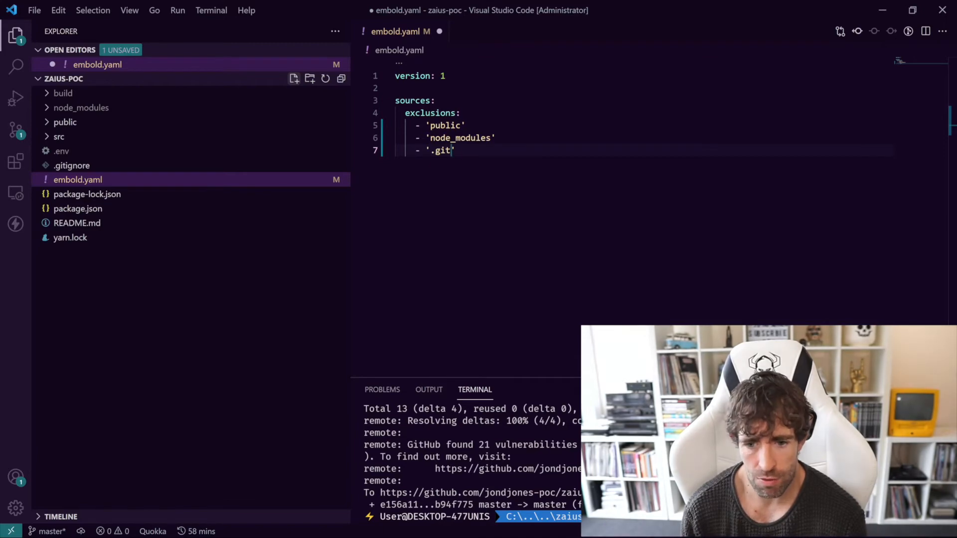
key(Ctrl+s)
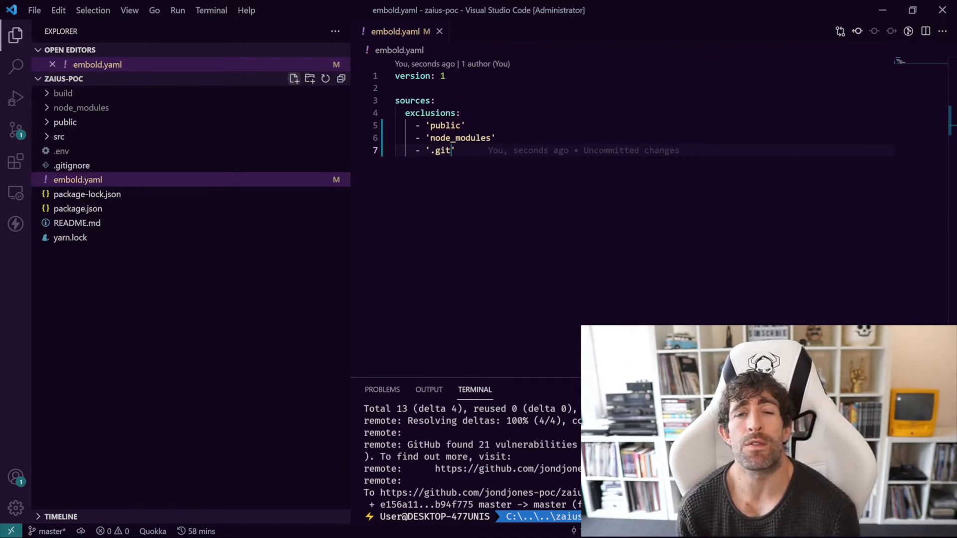